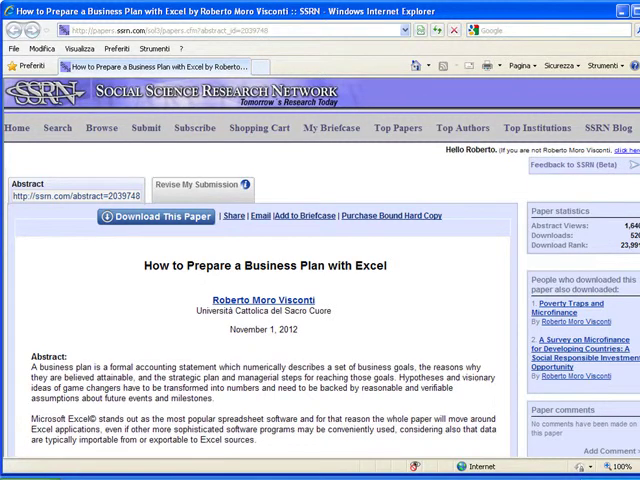
Scroll the business-plan guide PDF past its title page down to the Abstract
scroll("down", 3)
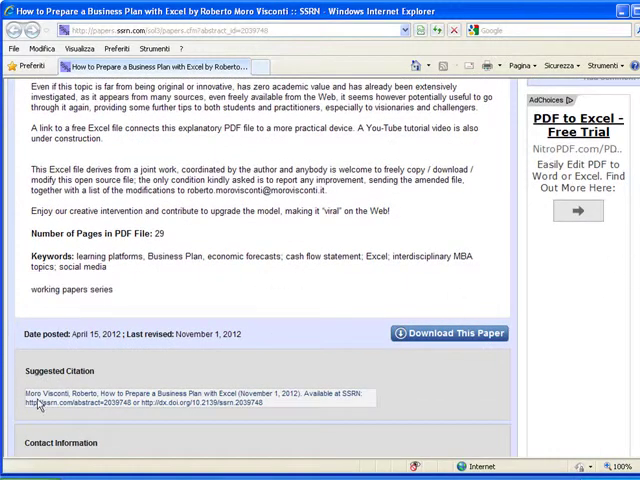
mouse_move(244, 338)
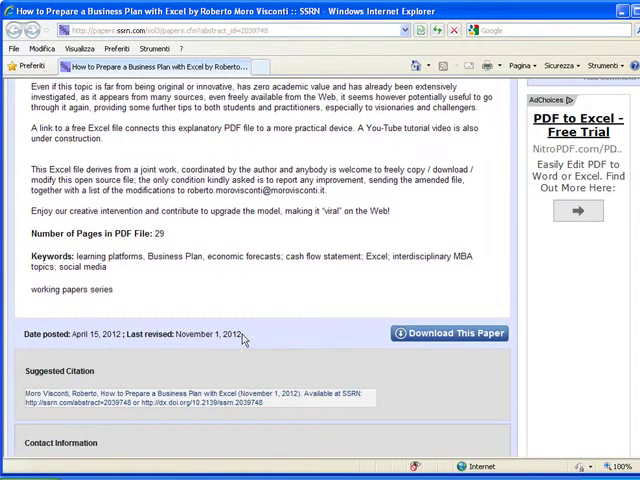
mouse_move(288, 338)
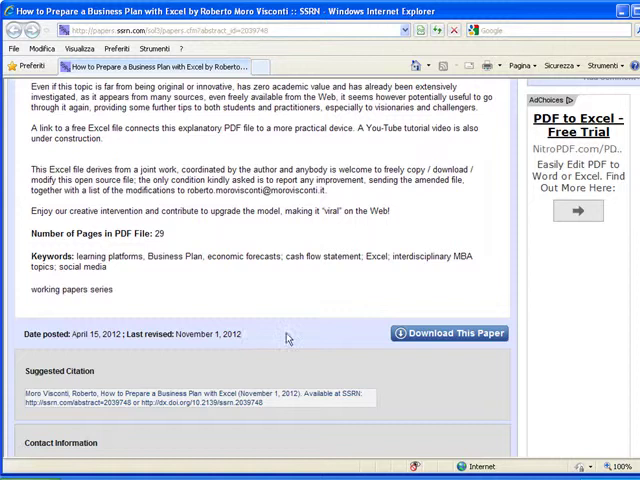
scroll("up", 3)
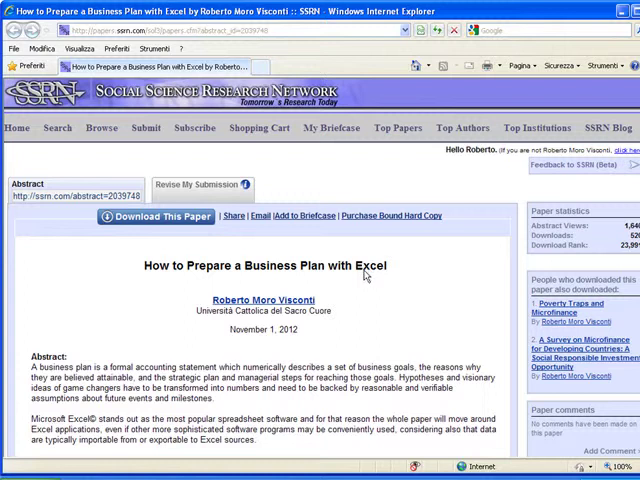
mouse_move(362, 276)
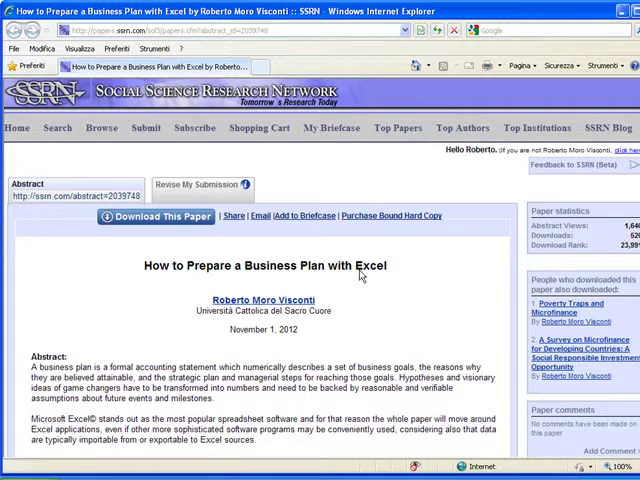
mouse_move(390, 288)
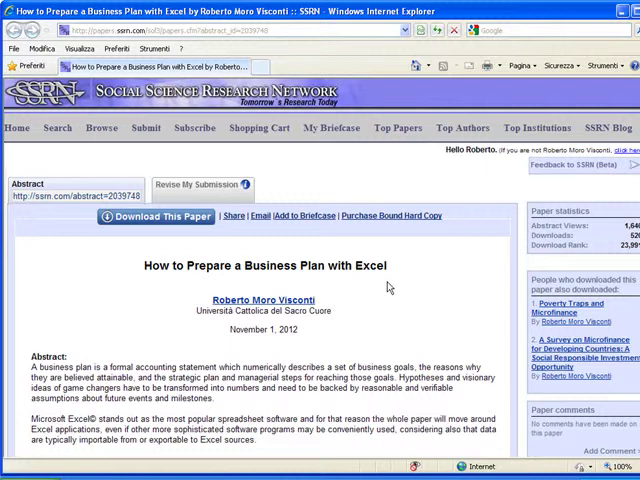
mouse_move(388, 288)
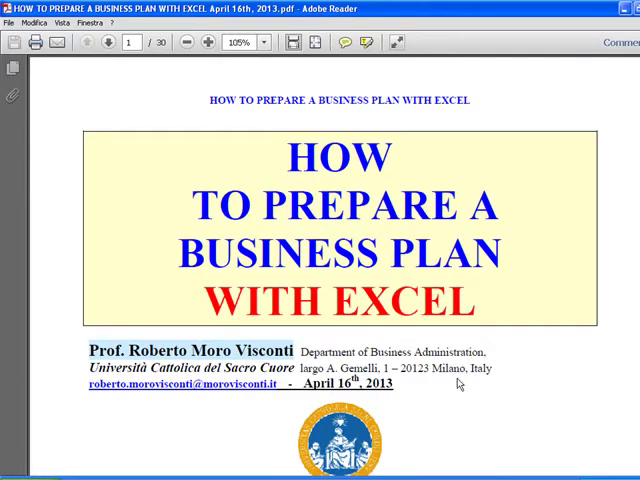
scroll("down", 3)
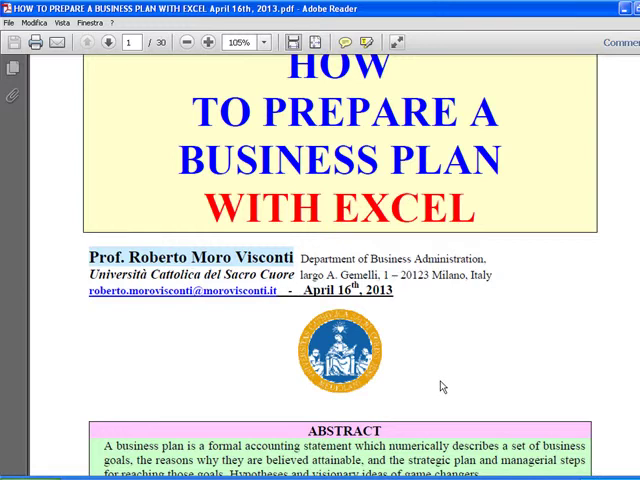
scroll("down", 3)
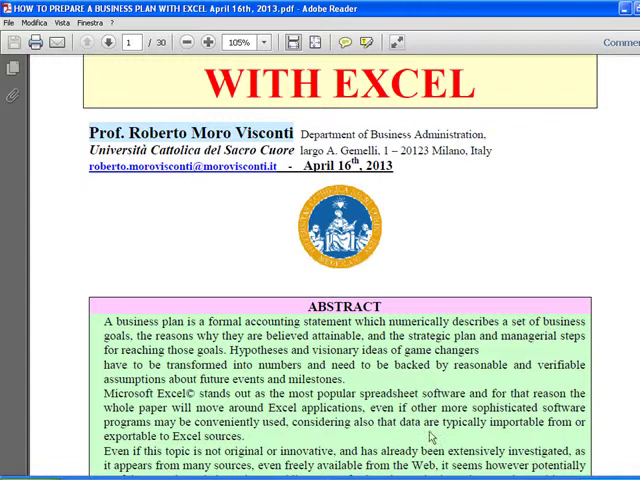
mouse_move(400, 462)
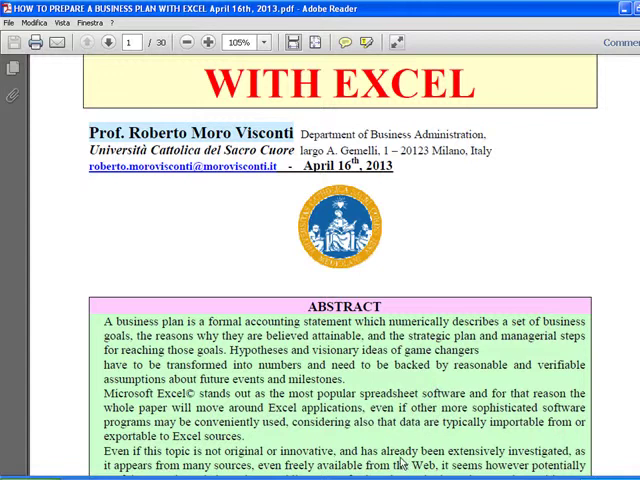
mouse_move(396, 460)
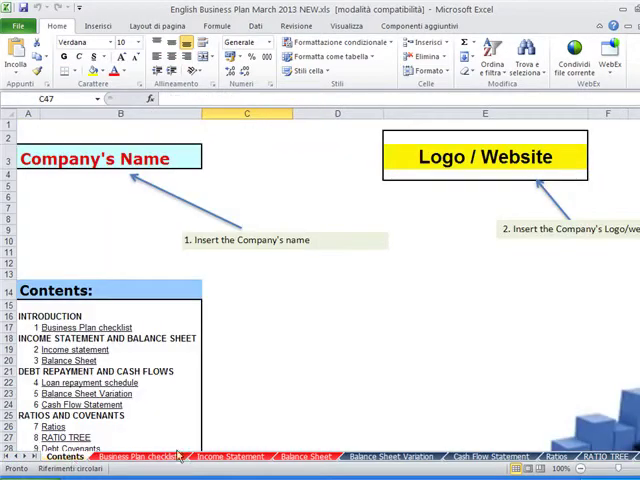
mouse_move(348, 328)
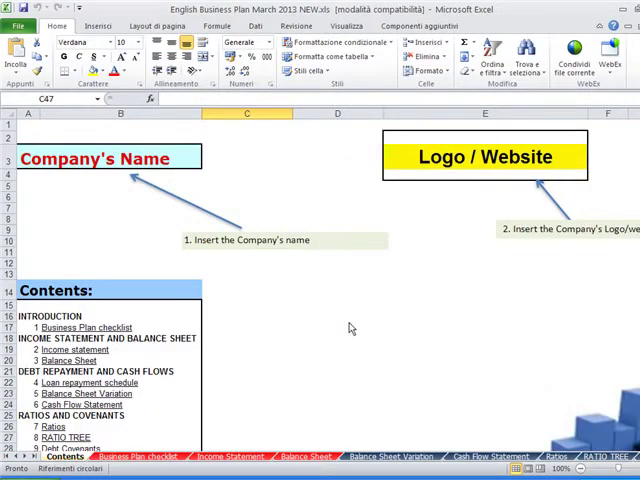
mouse_move(344, 316)
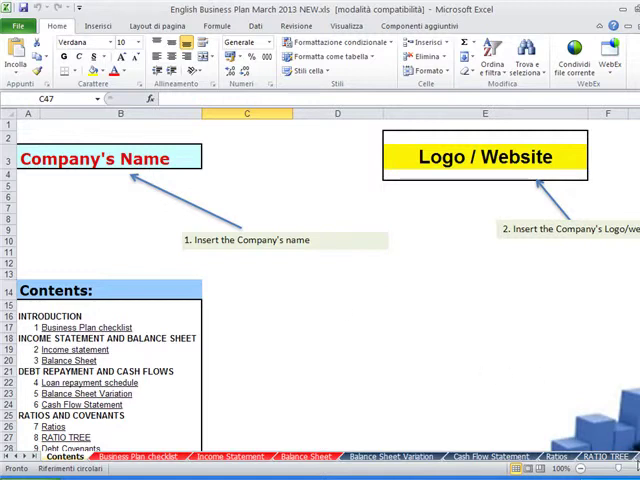
mouse_move(464, 432)
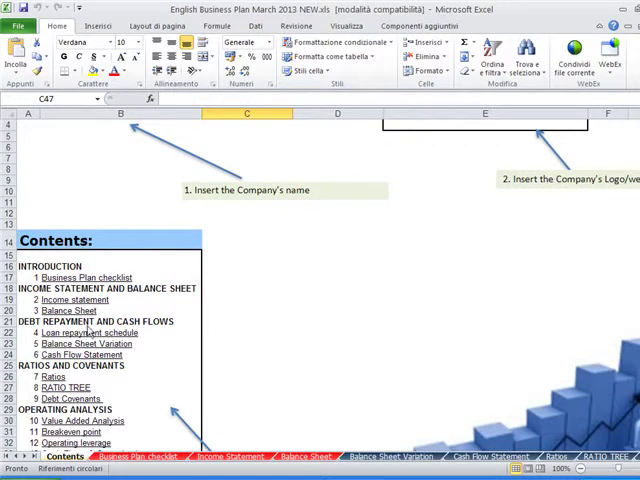
Show the Contents sheet of the English Business Plan workbook
left_click(246, 456)
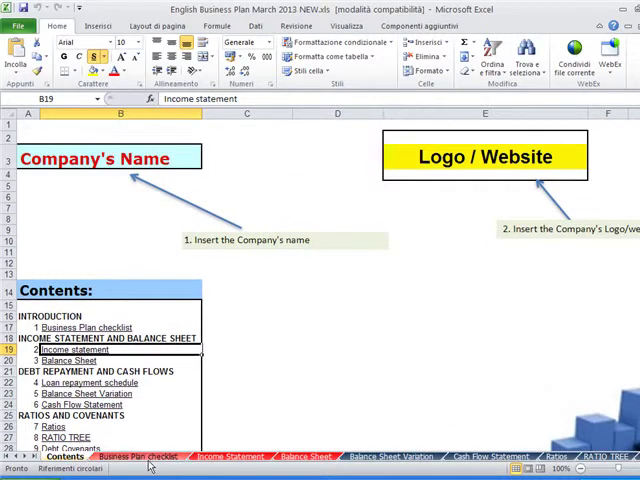
Read down the Business Plan checklist sheet's 'How to write a Business Plan' guidance
left_click(140, 456)
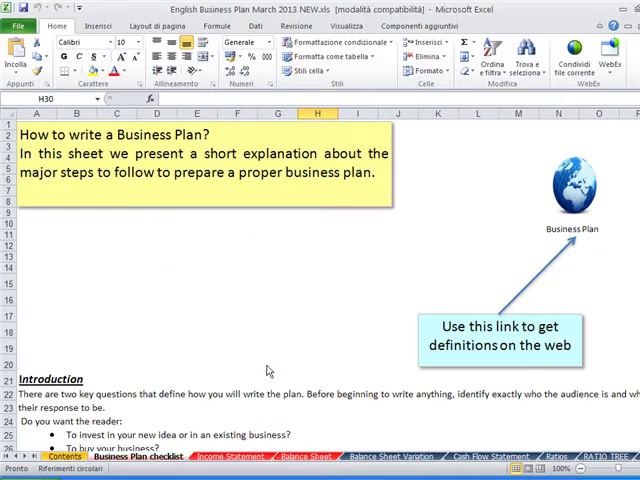
mouse_move(522, 272)
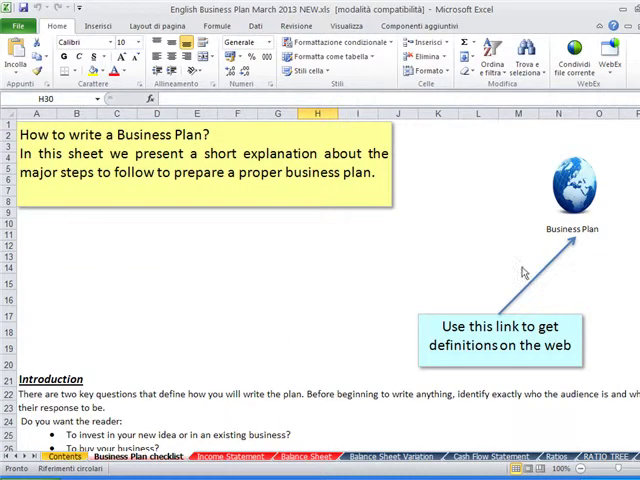
scroll("down", 3)
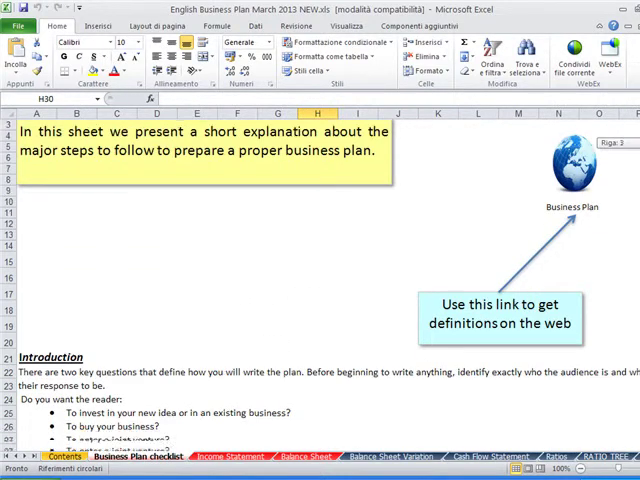
scroll("down", 3)
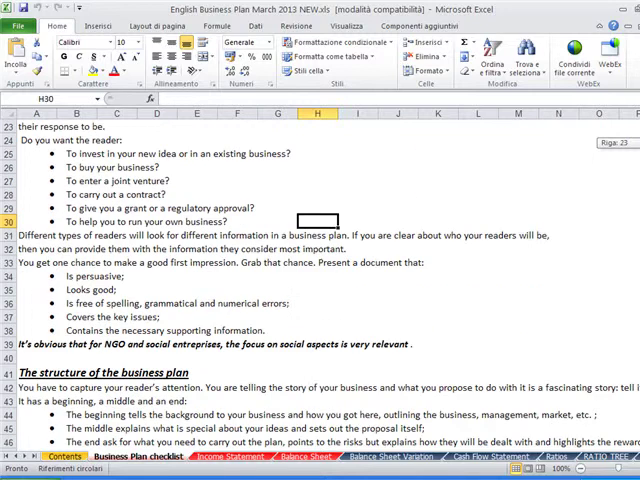
scroll("down", 3)
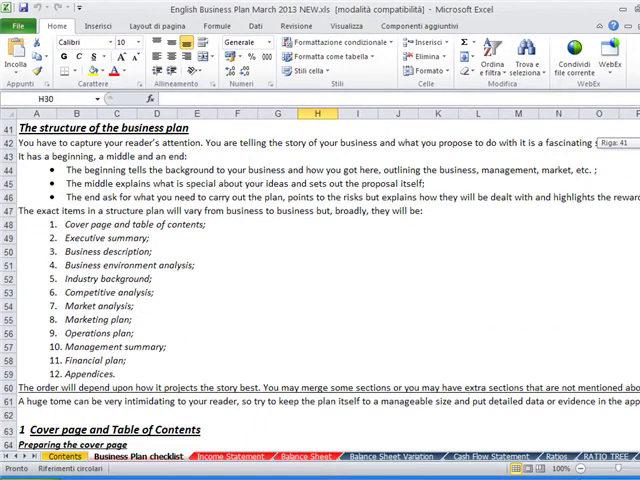
scroll("down", 3)
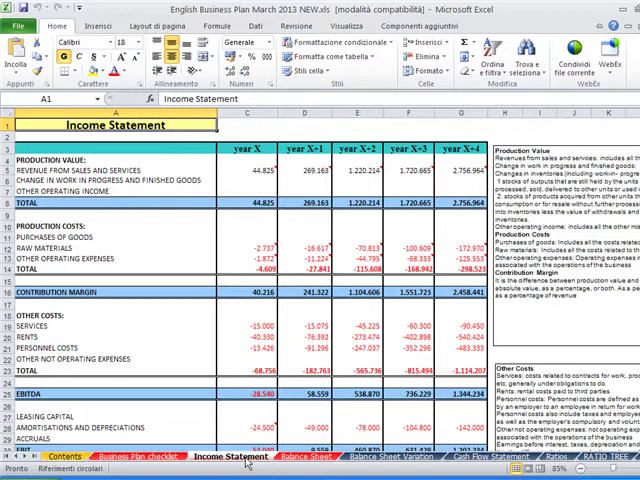
mouse_move(148, 176)
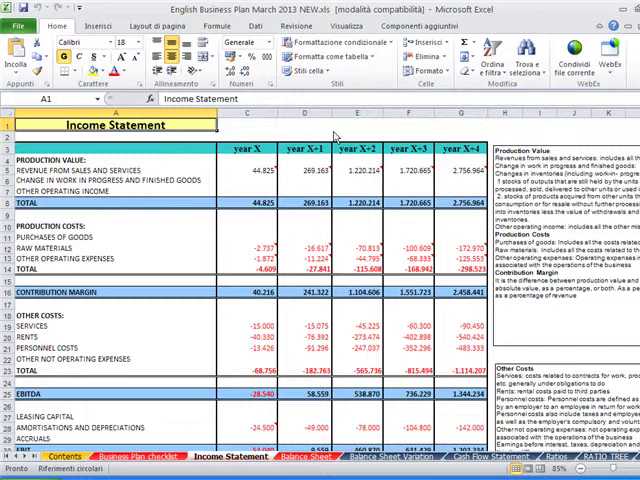
mouse_move(336, 138)
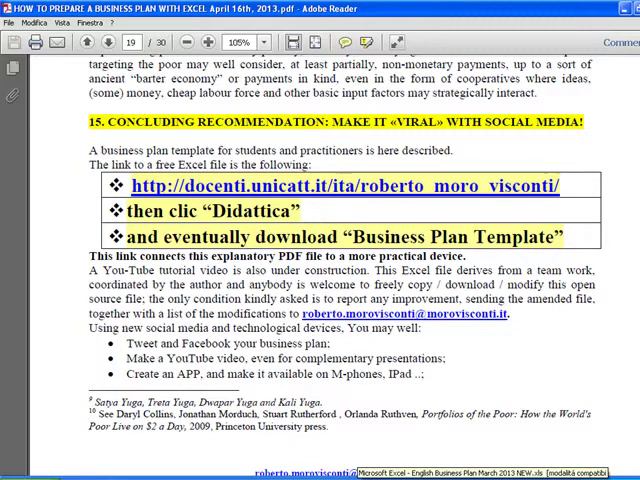
Return to the workbook and view the Balance Sheet down to Liabilities and Owner's Equity
left_click(430, 474)
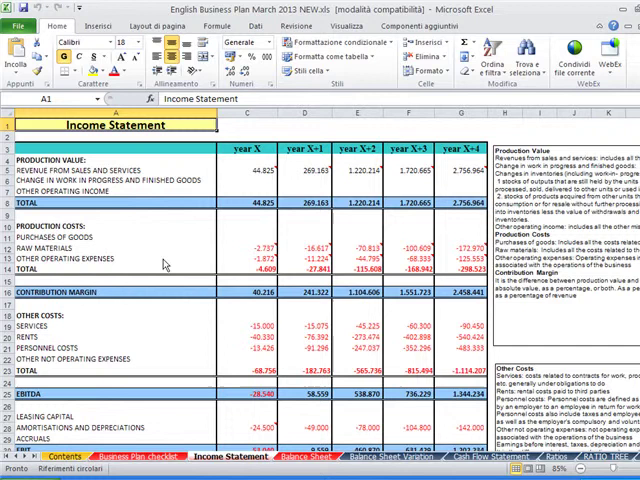
scroll("down", 3)
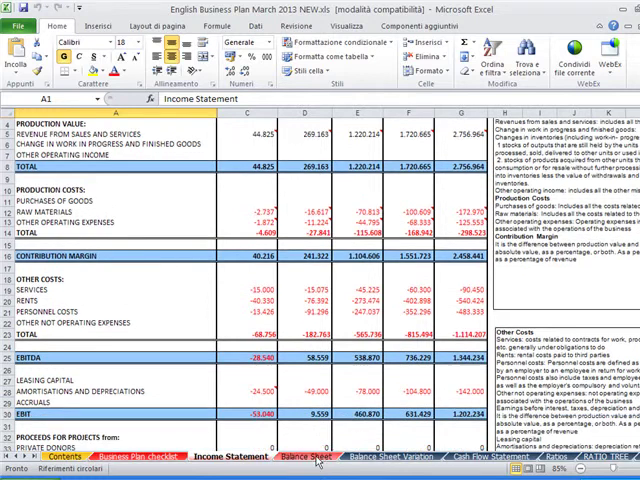
left_click(304, 456)
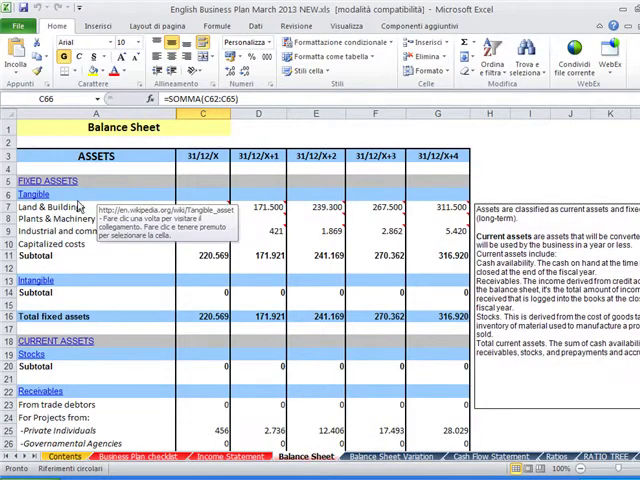
scroll("down", 3)
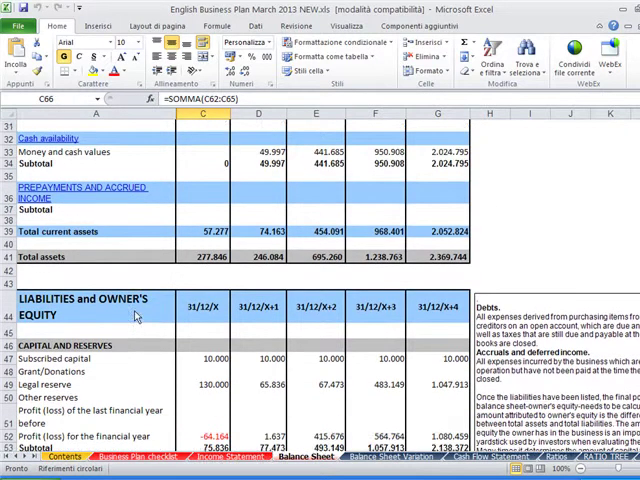
scroll("down", 3)
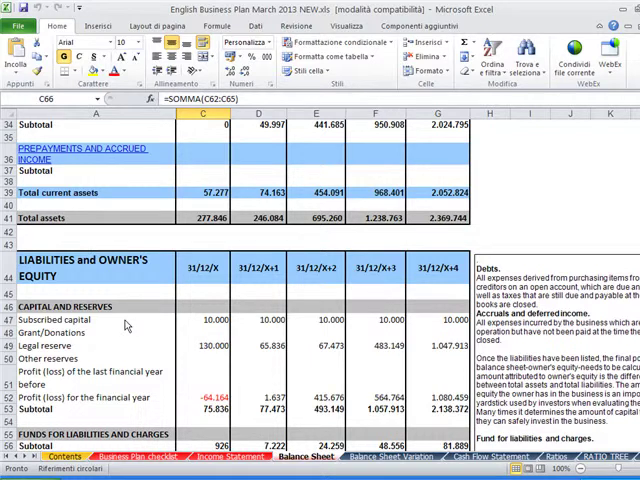
mouse_move(124, 326)
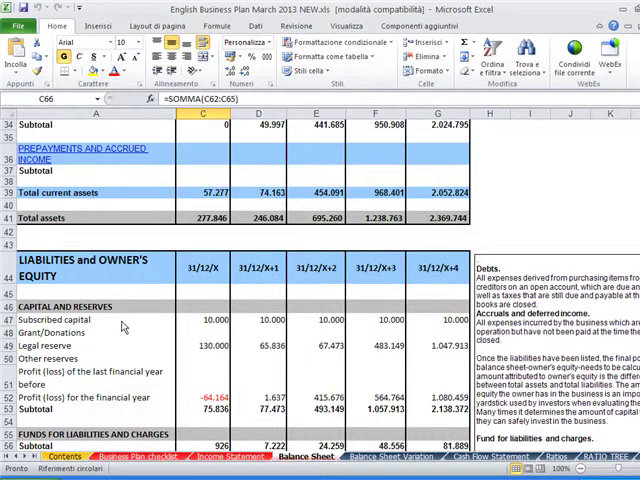
mouse_move(122, 318)
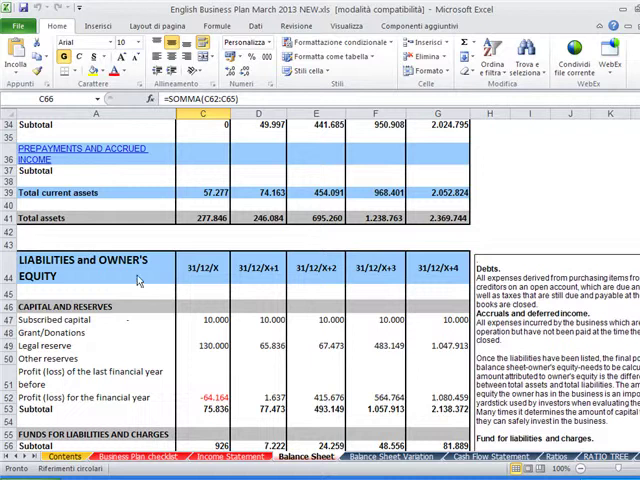
mouse_move(216, 470)
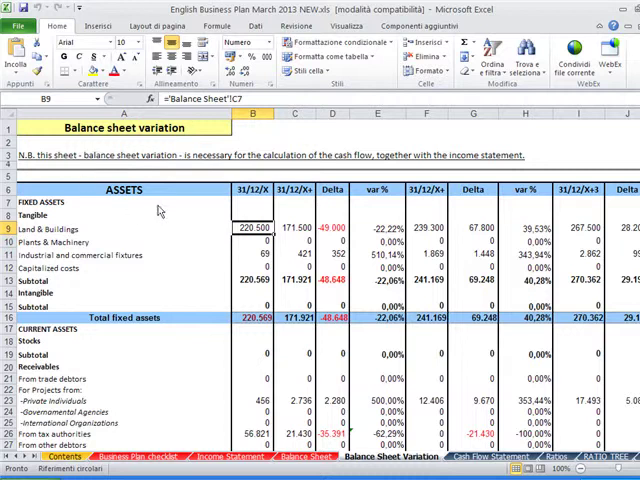
mouse_move(170, 216)
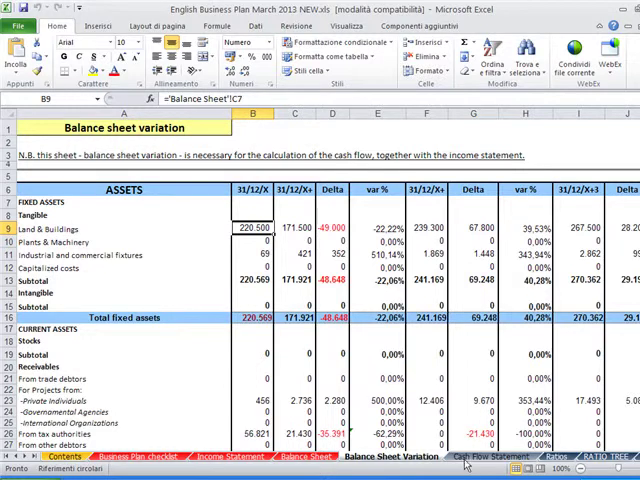
Switch to the Cash Flow Statement sheet
left_click(480, 456)
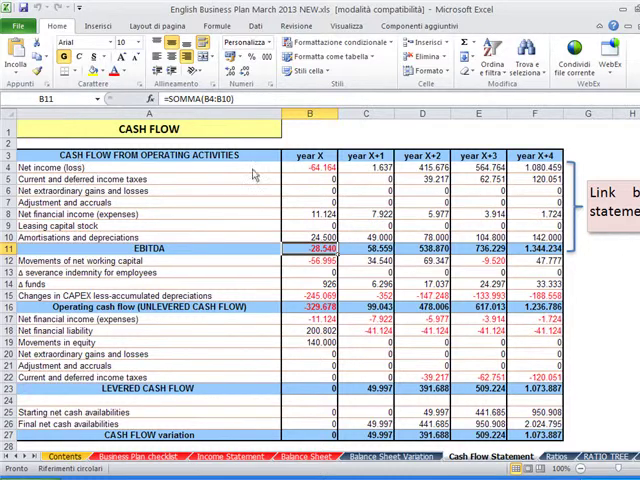
Inspect the net income link in B4, working capital formula in B12 and B33's Balance Sheet link
left_click(320, 168)
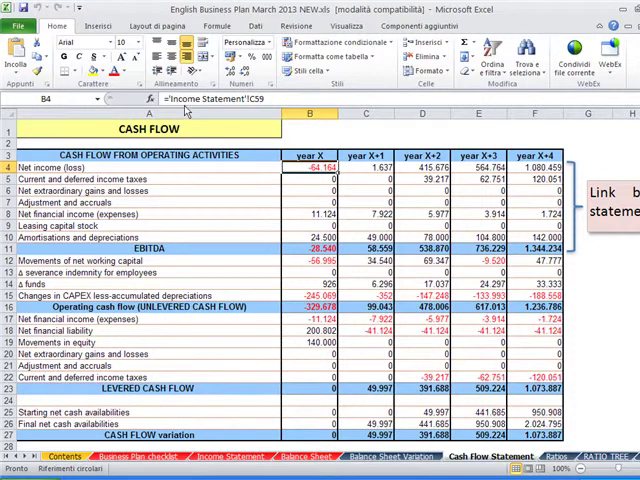
mouse_move(284, 212)
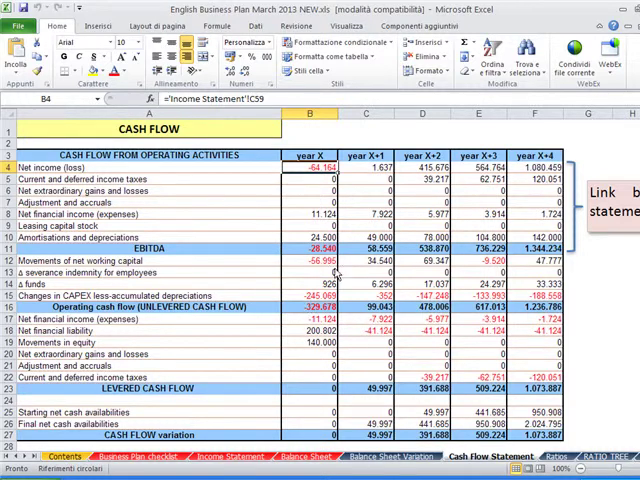
left_click(308, 264)
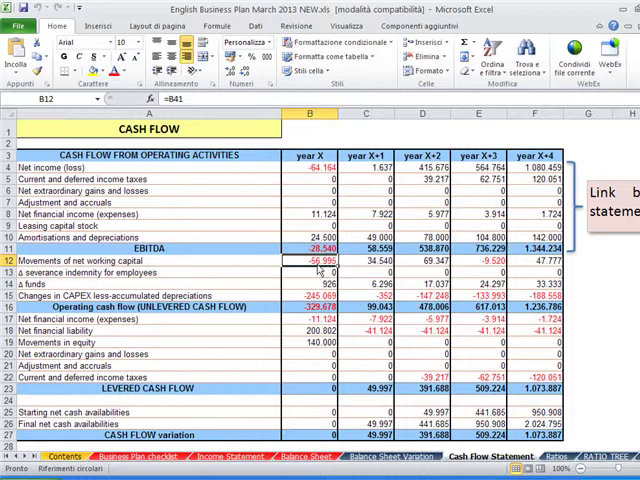
scroll("down", 3)
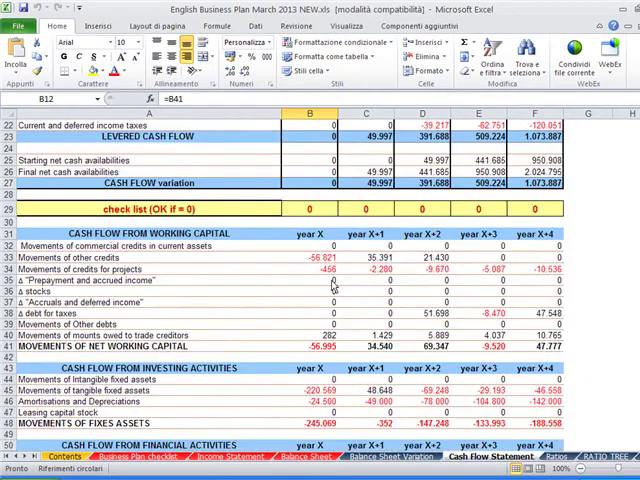
scroll("down", 3)
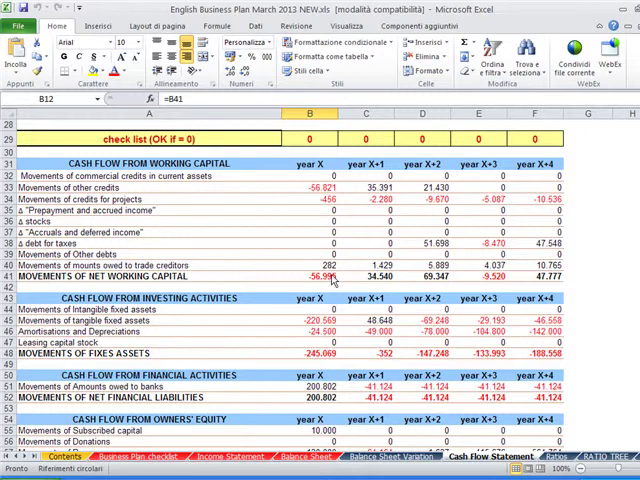
left_click(312, 188)
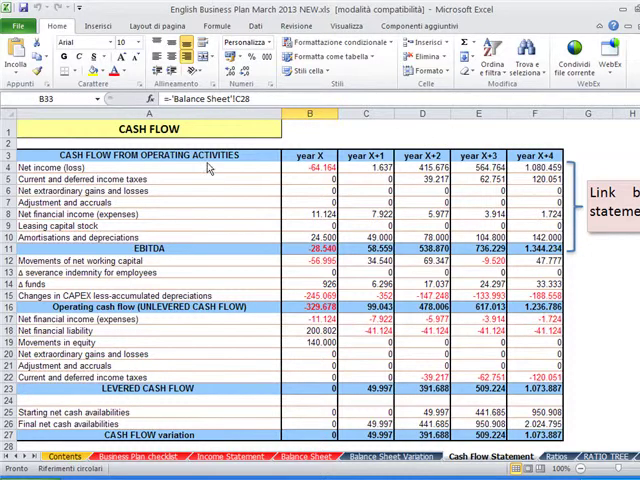
mouse_move(152, 256)
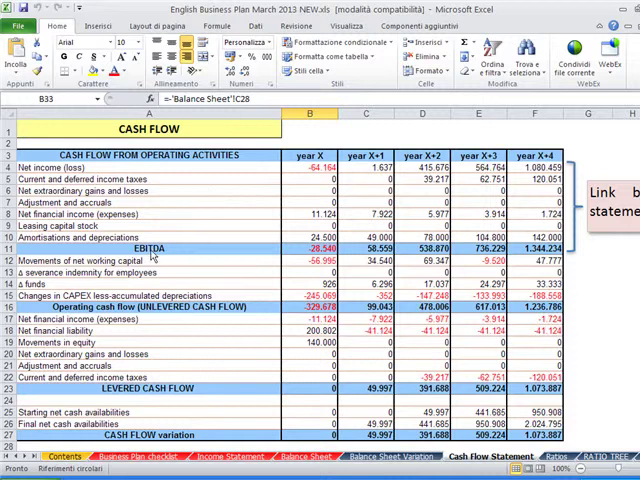
mouse_move(148, 248)
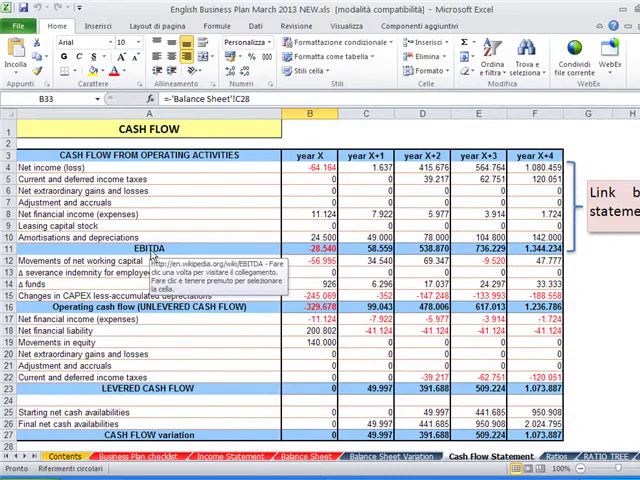
mouse_move(168, 230)
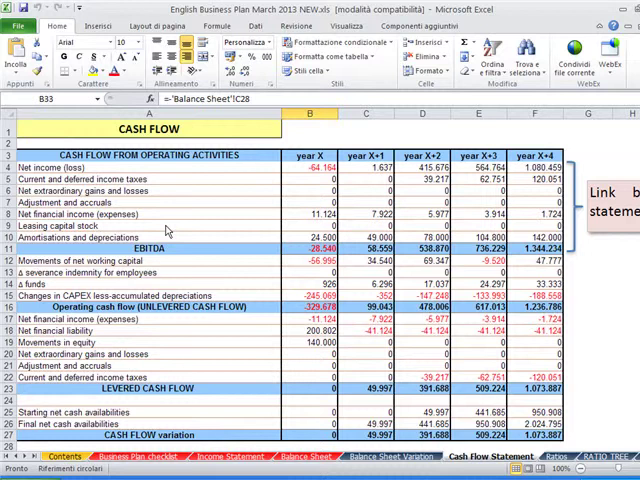
mouse_move(170, 220)
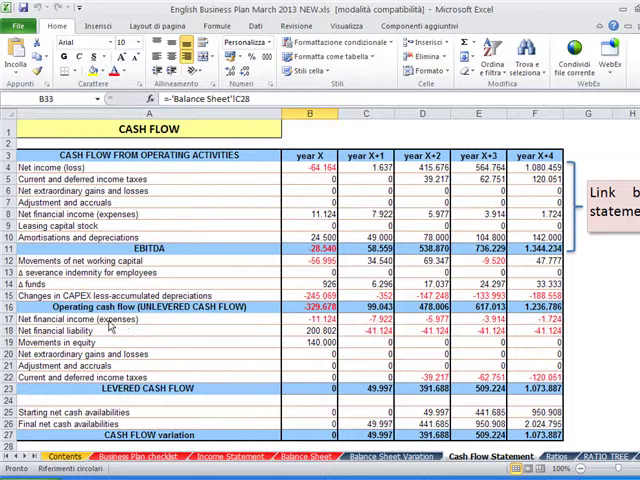
mouse_move(210, 336)
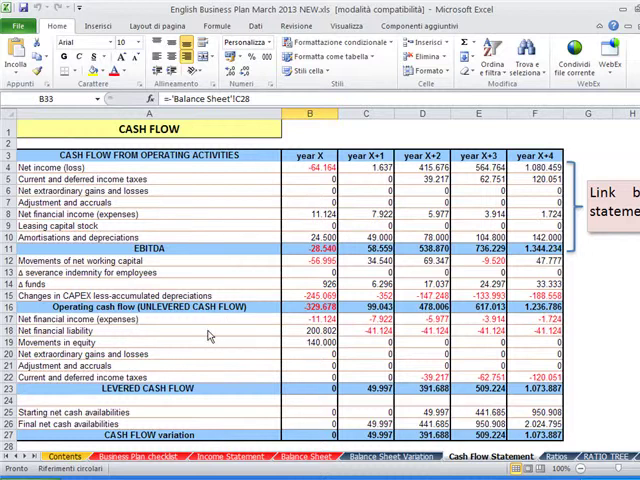
Examine the cash flow total SUM formula in C25, then move to the financial ratios sheet
scroll("down", 3)
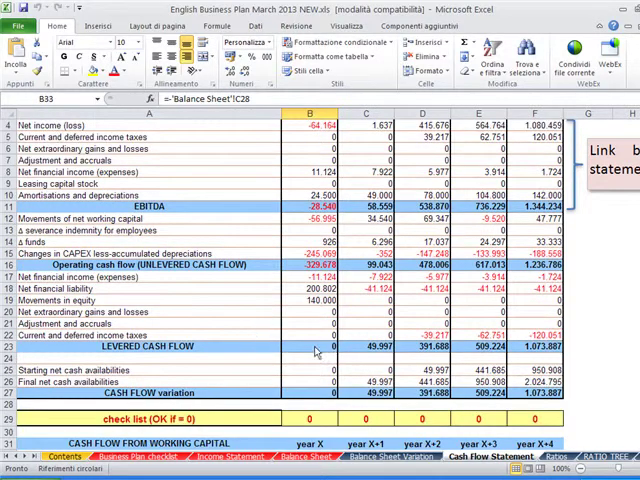
left_click(352, 346)
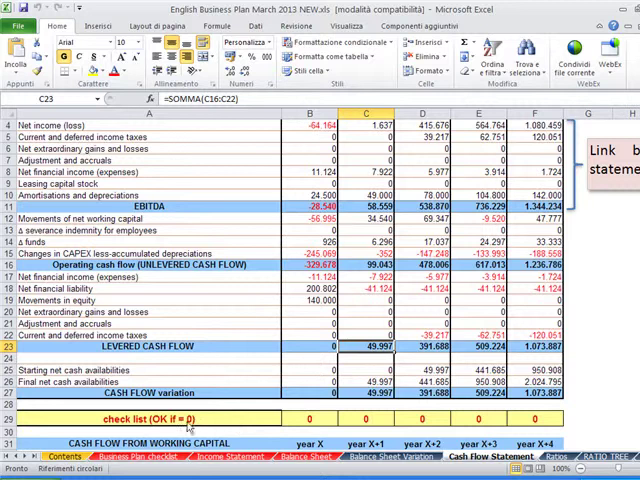
left_click(352, 416)
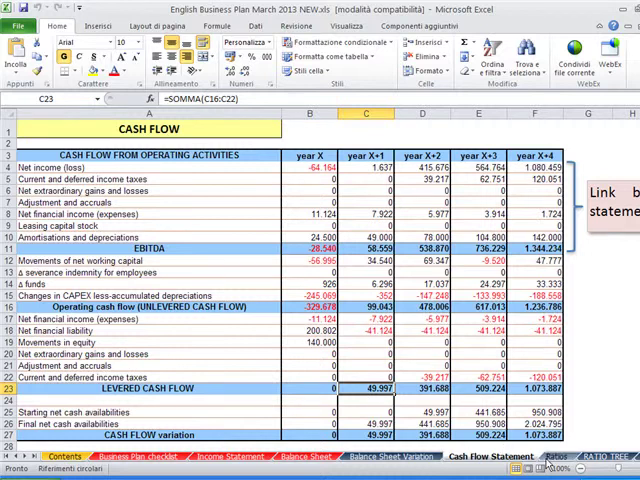
left_click(548, 456)
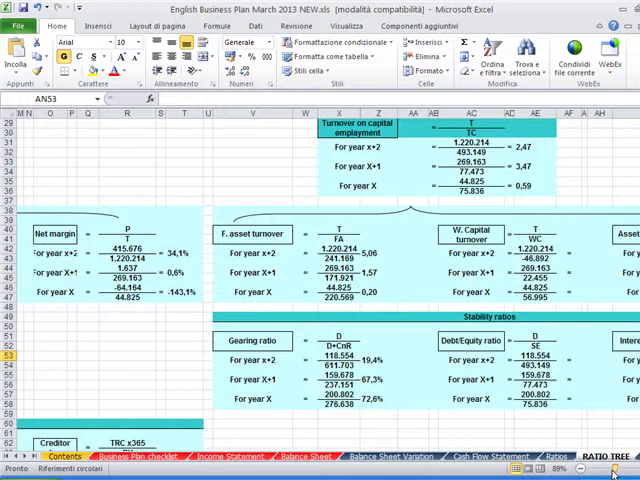
Review the Loan repayment schedule and its notes, ending on the Debt Covenants sheet
left_click(160, 364)
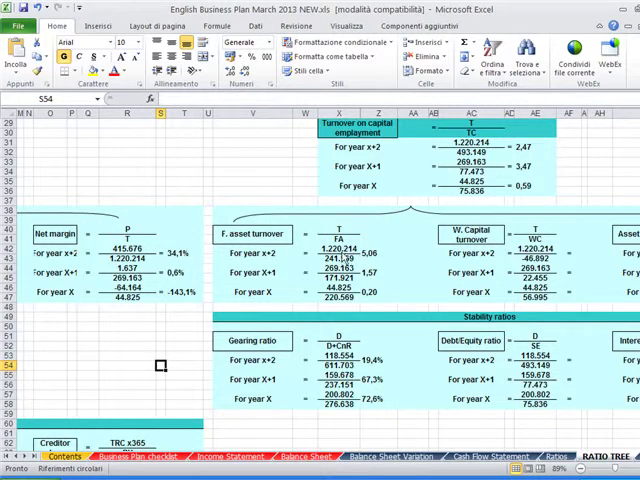
left_click(344, 246)
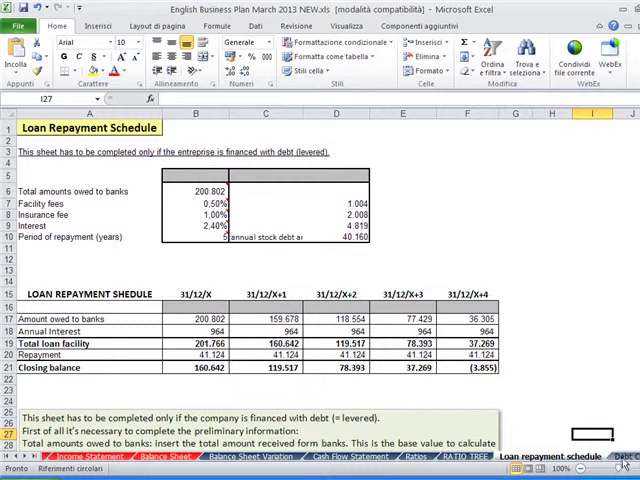
mouse_move(620, 462)
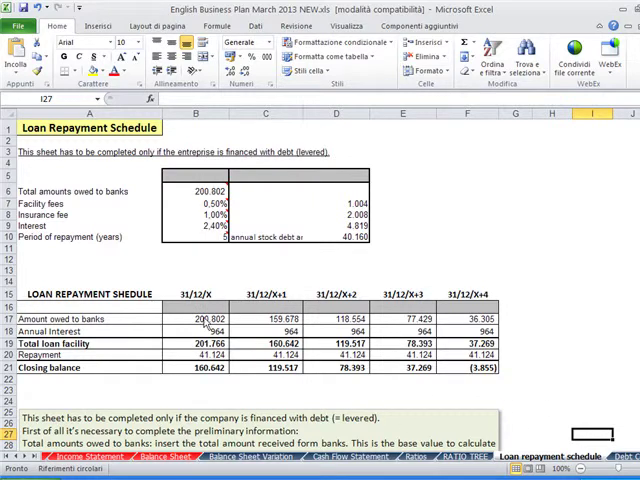
left_click(196, 318)
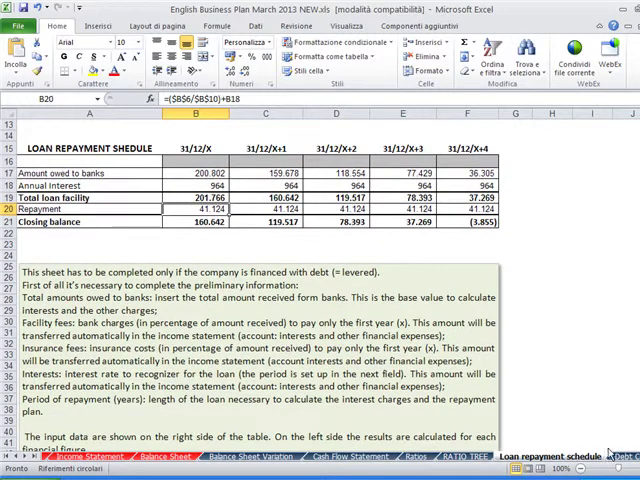
left_click(560, 456)
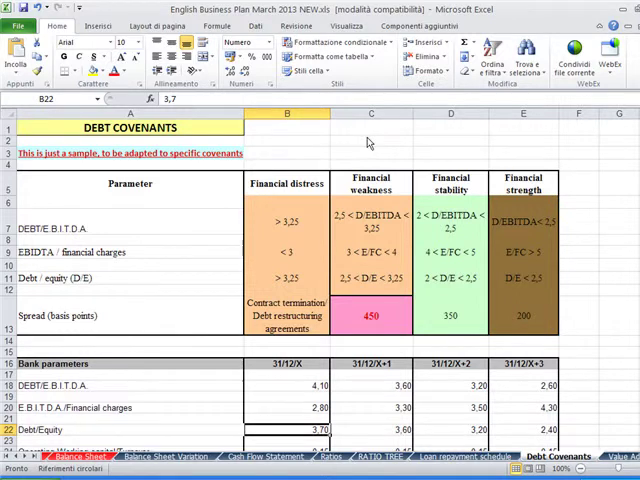
View the Value added sheet, then the Breakeven Point sheet with its cost-structure table
left_click(372, 140)
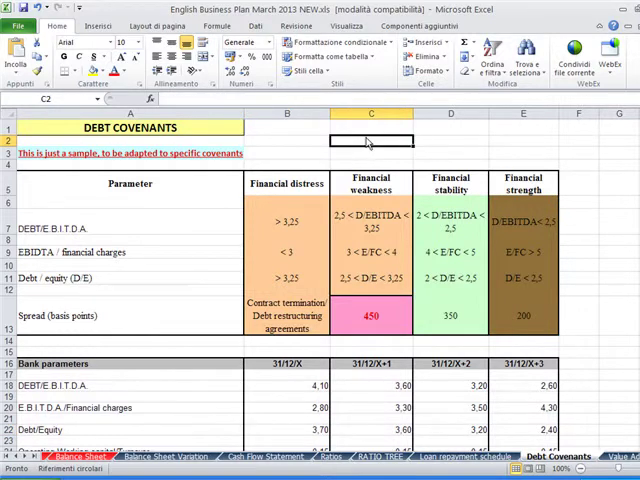
left_click(576, 456)
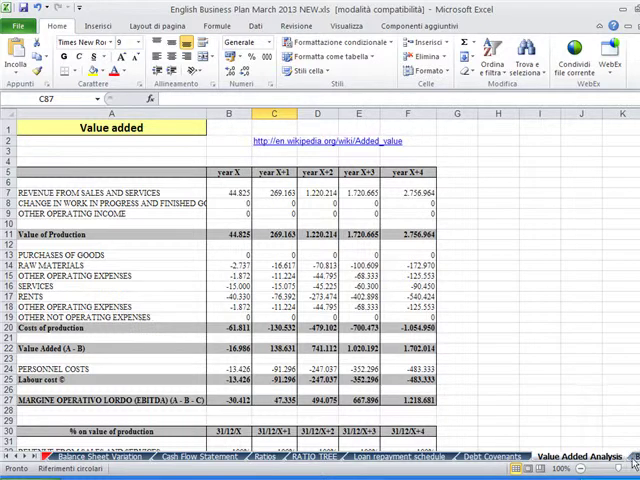
left_click(564, 456)
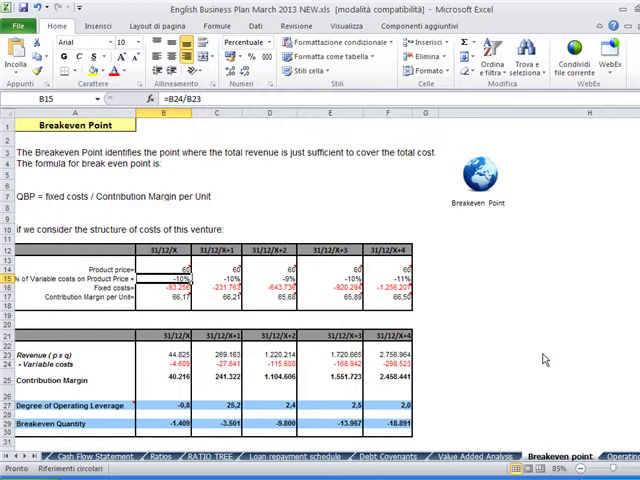
mouse_move(476, 194)
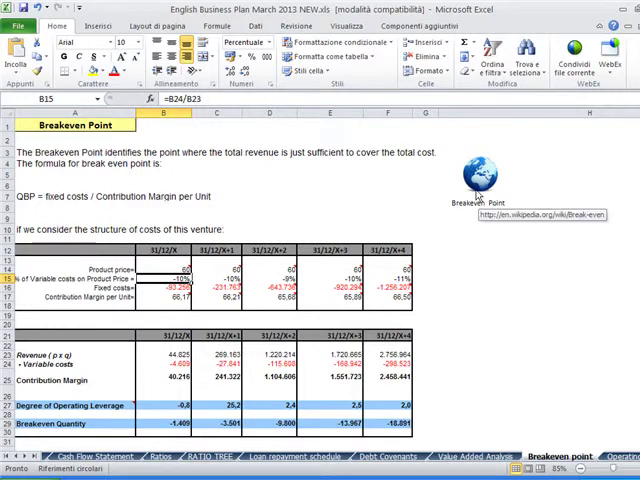
mouse_move(508, 308)
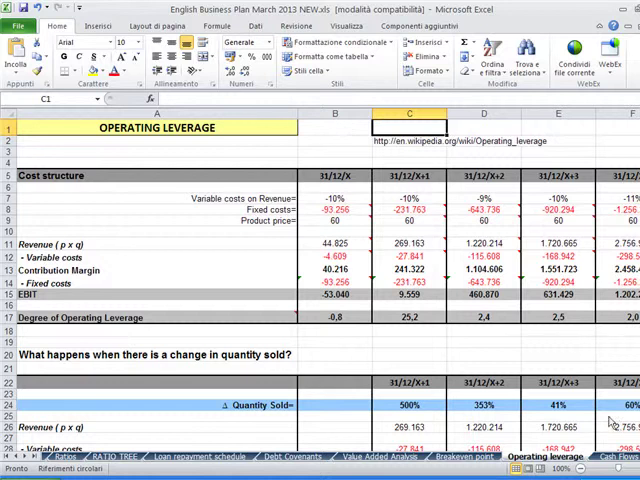
View the Country Risk scores sheet, then the Interest rates sheet with Euribor data
left_click(564, 456)
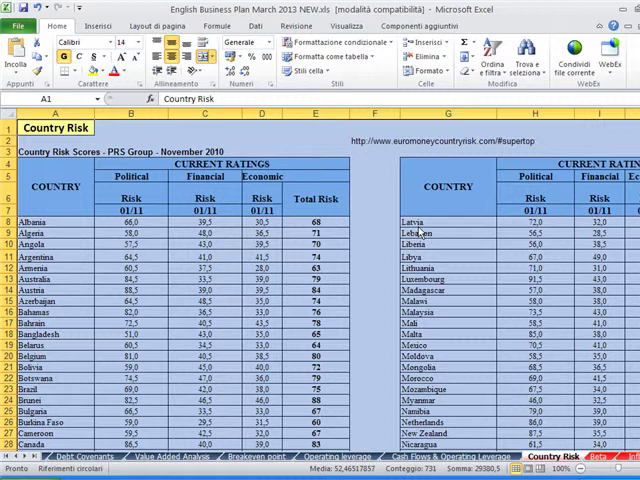
mouse_move(562, 418)
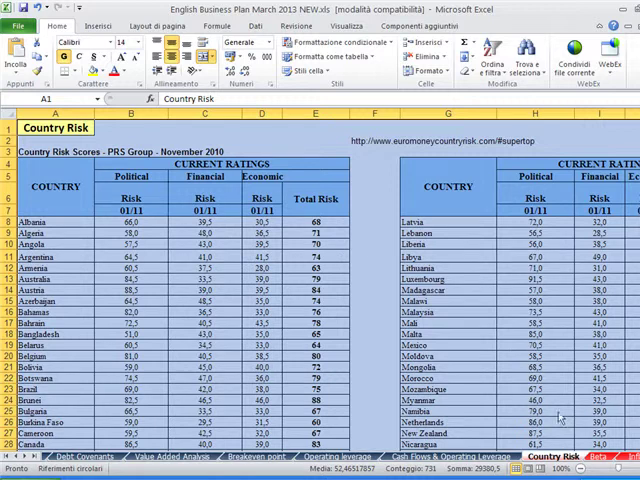
left_click(596, 456)
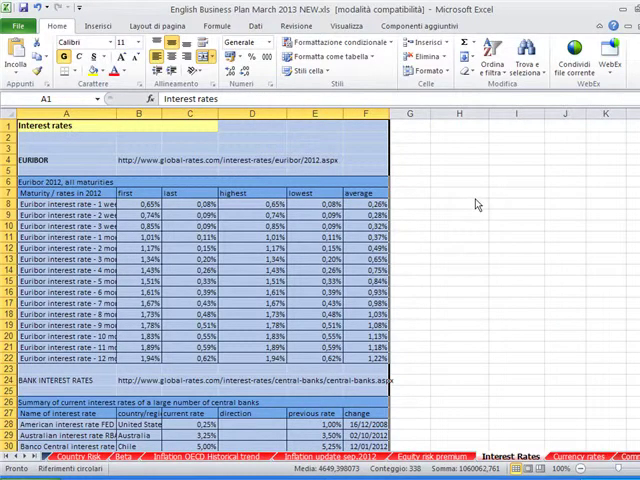
View the Euro/USD chart on the Currency rates sheet, then go back to Contents
scroll("down", 3)
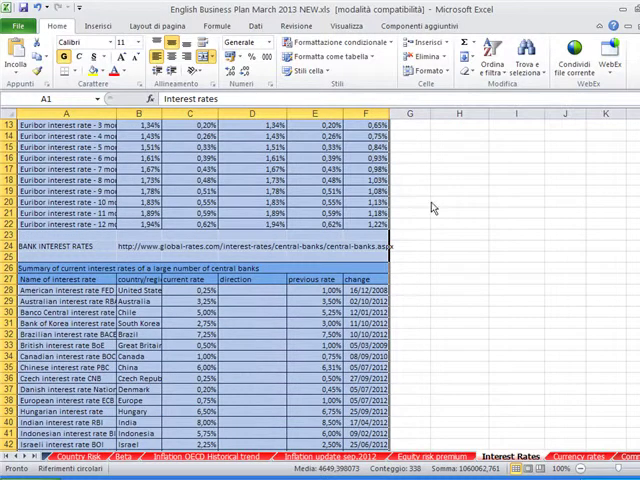
left_click(570, 456)
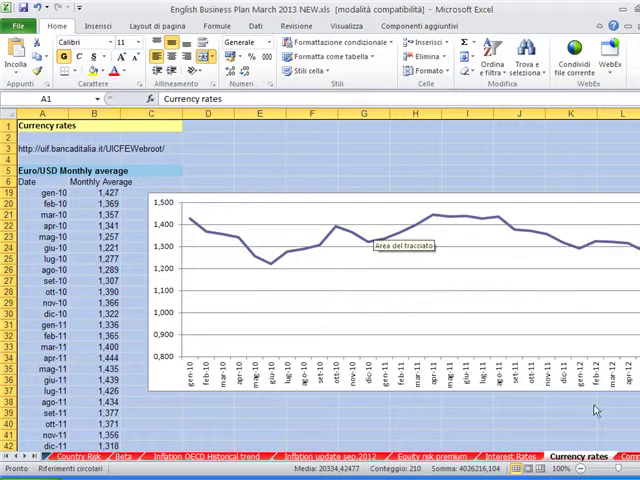
left_click(580, 456)
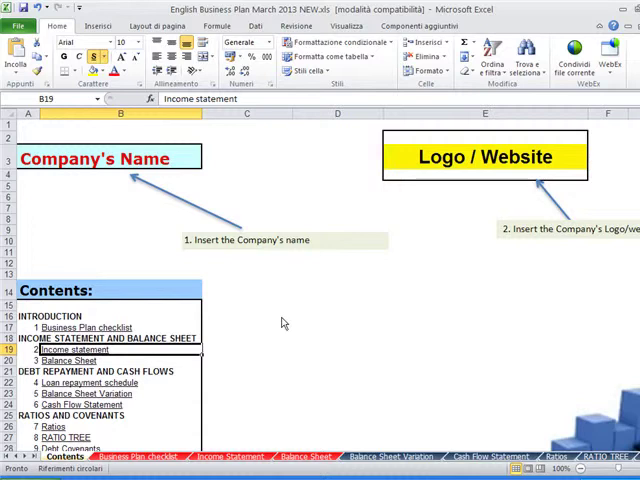
mouse_move(276, 352)
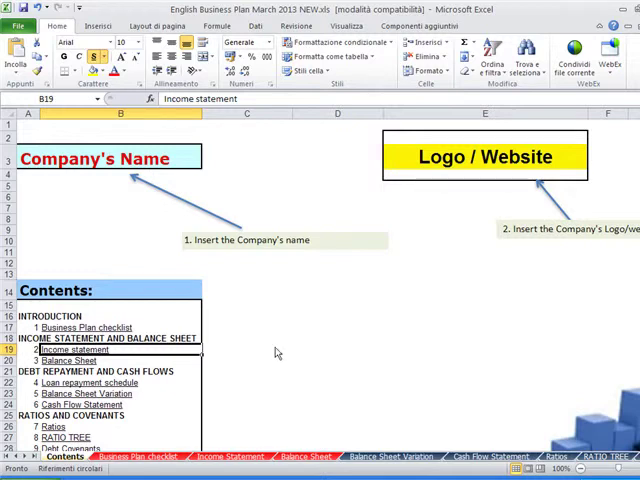